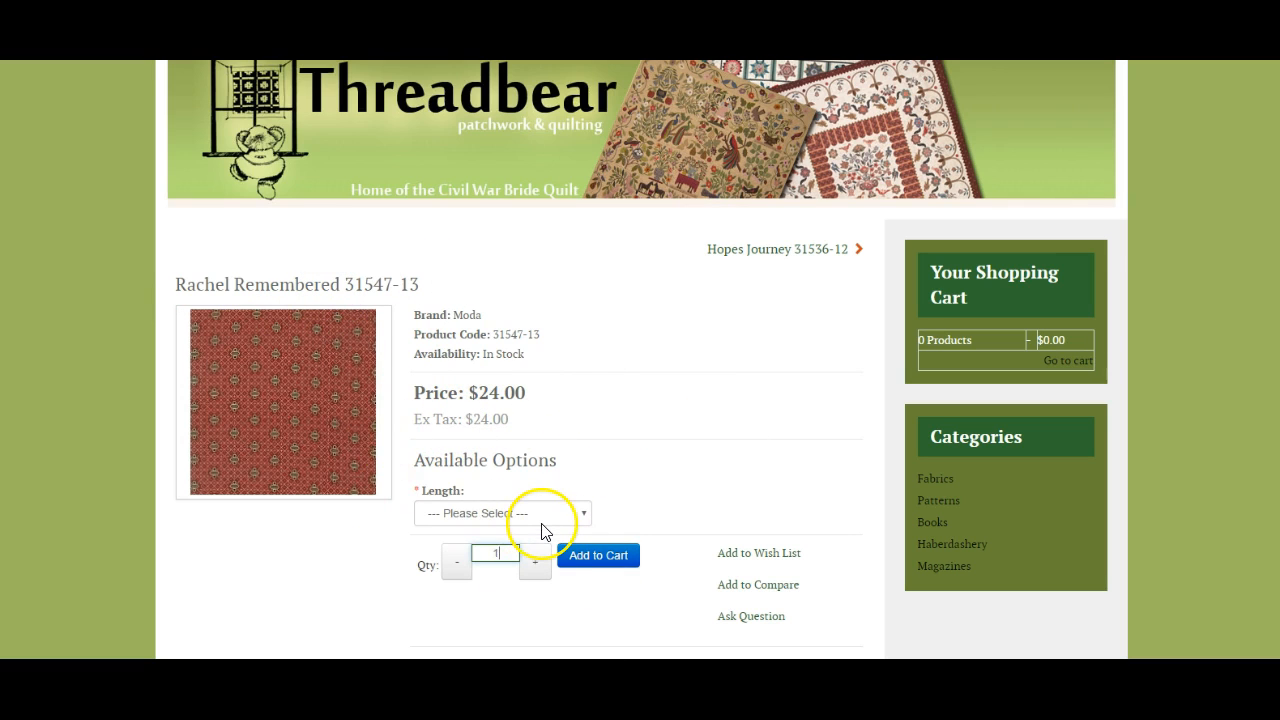
- View the Length dropdown choices on the Rachel Remembered storefront product page
click(502, 512)
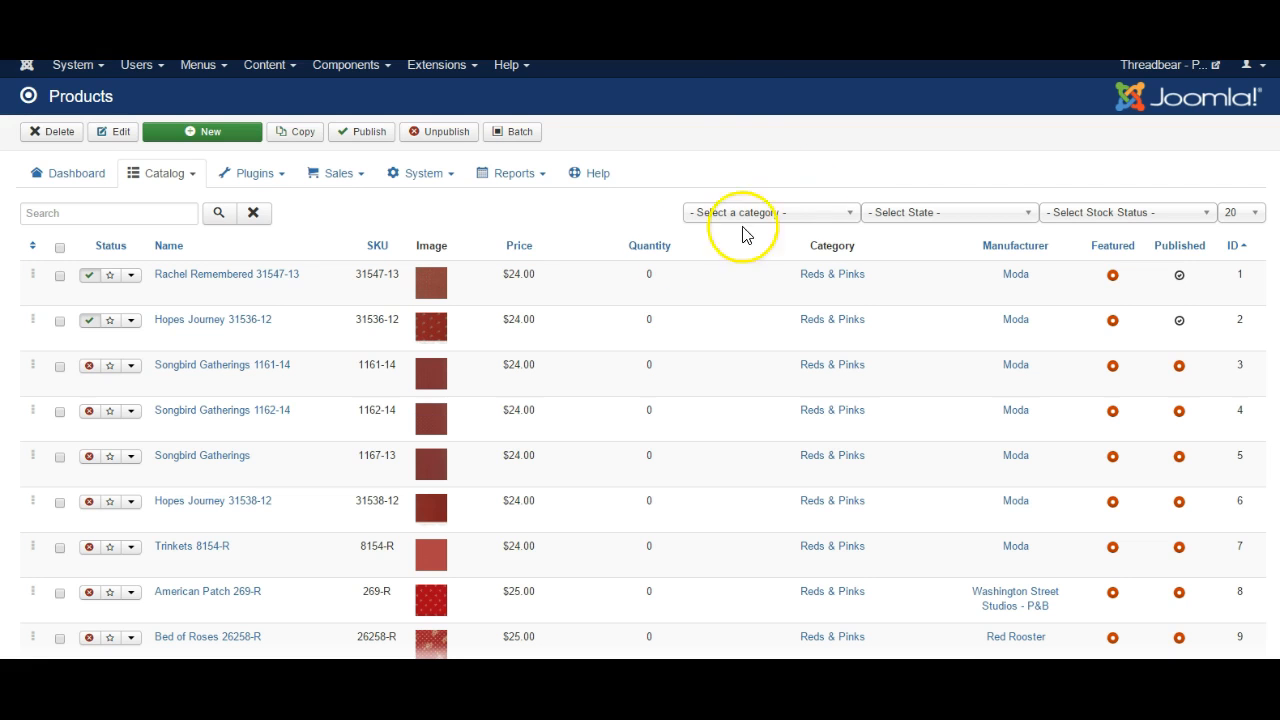
mouse_move(344, 268)
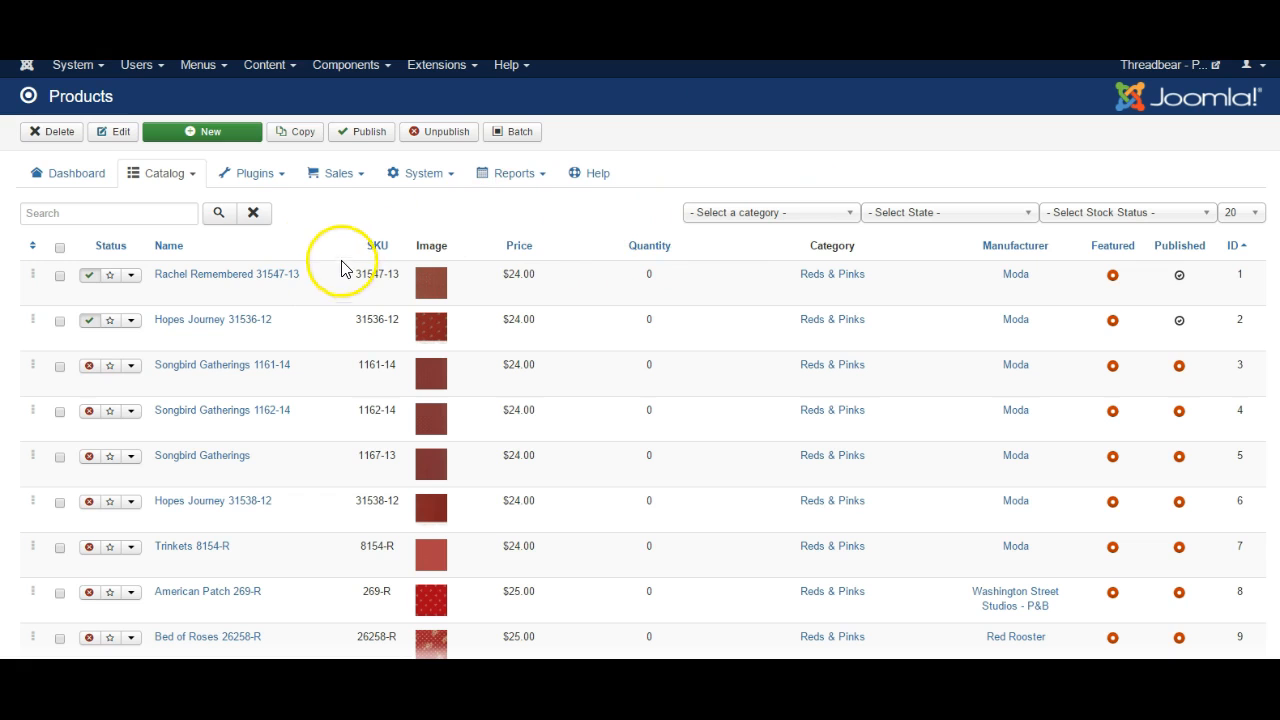
- Expand the Catalog menu to reach its sections, including Options
click(160, 172)
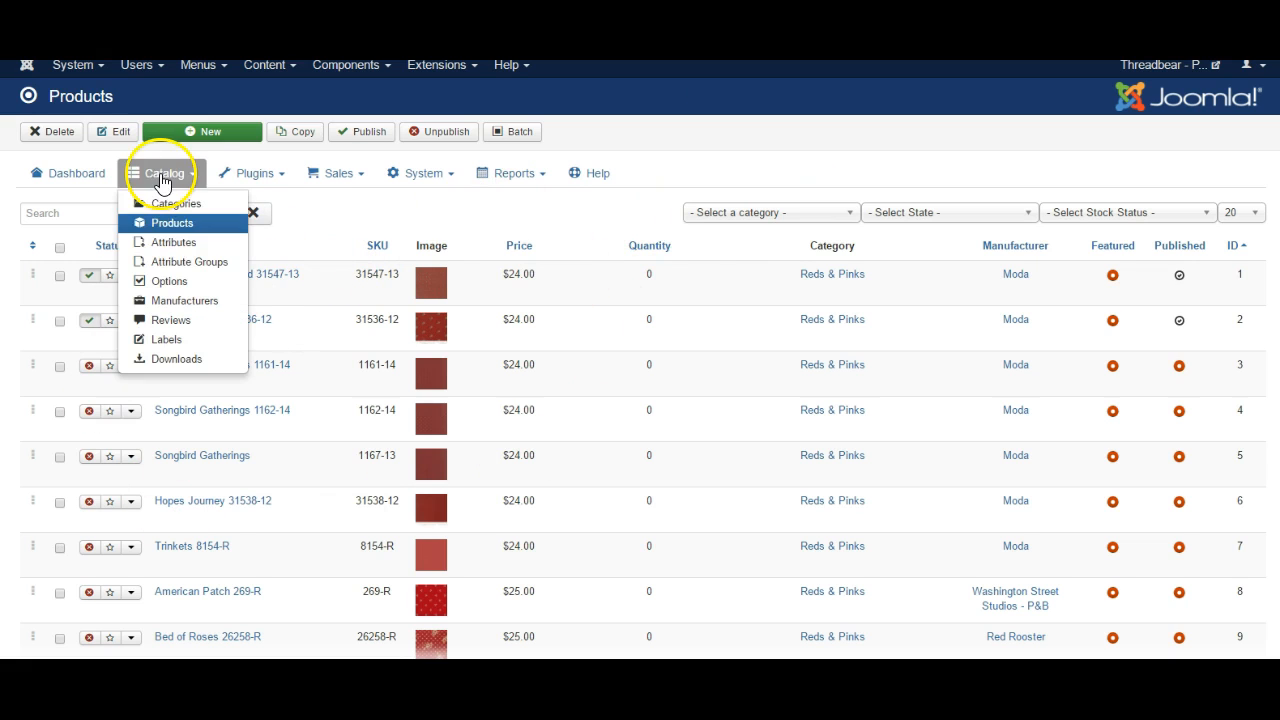
mouse_move(184, 240)
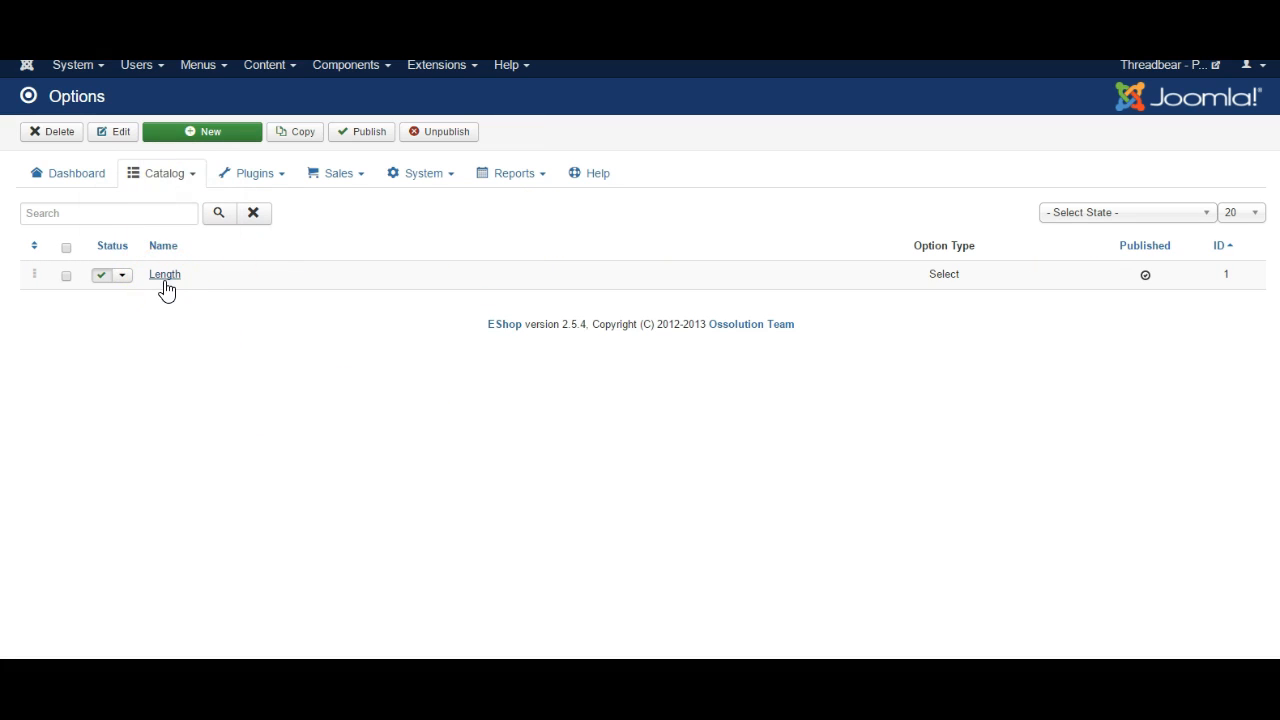
- Edit the Length option and review its Option Type list, keeping Select
click(164, 274)
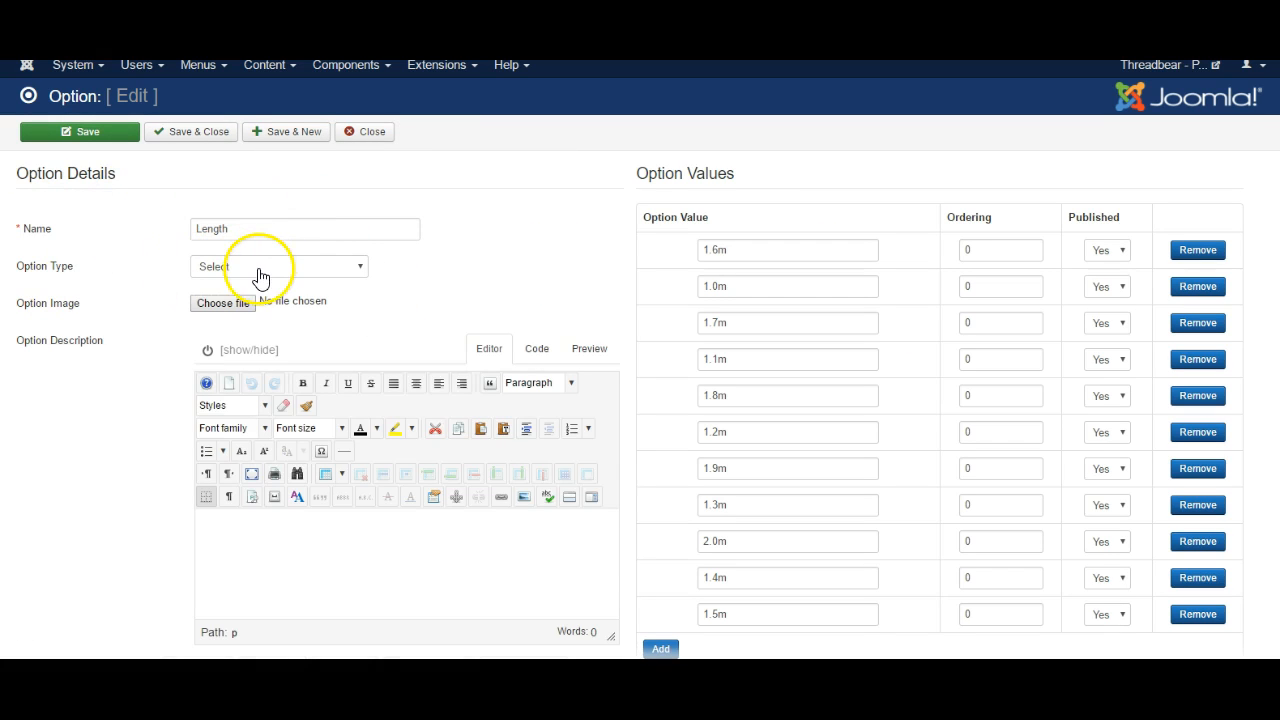
click(278, 266)
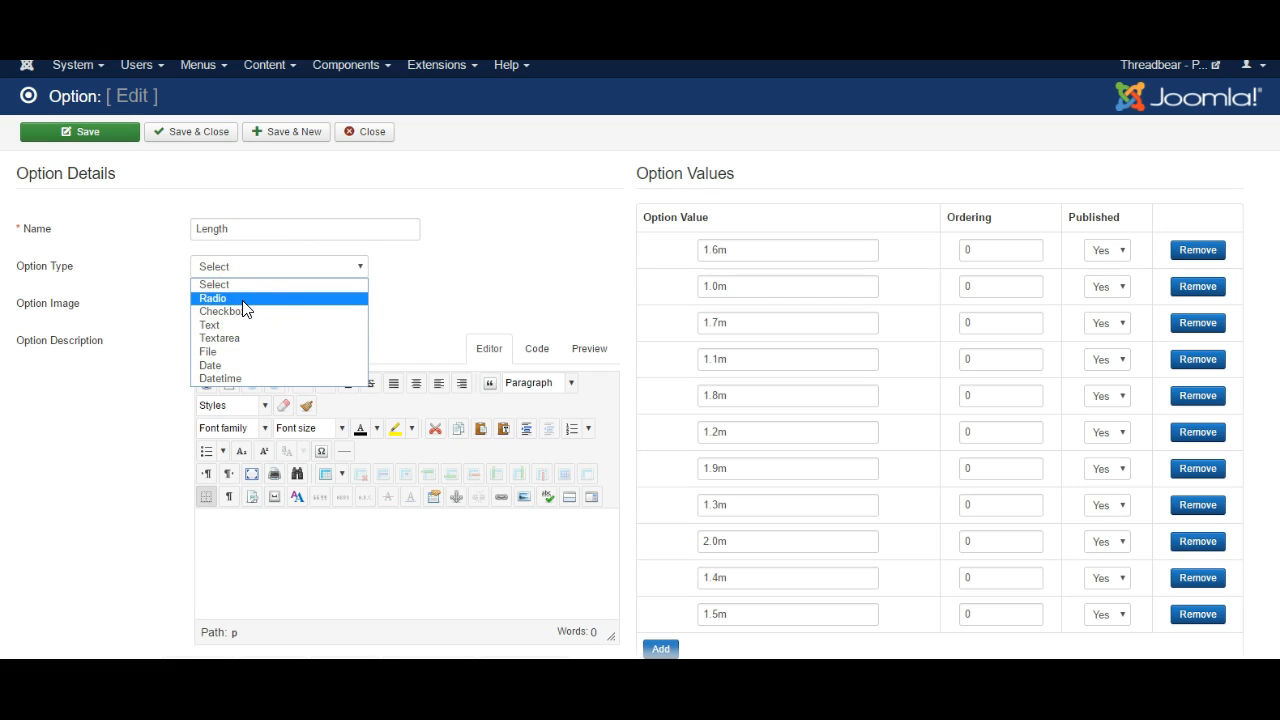
mouse_move(276, 288)
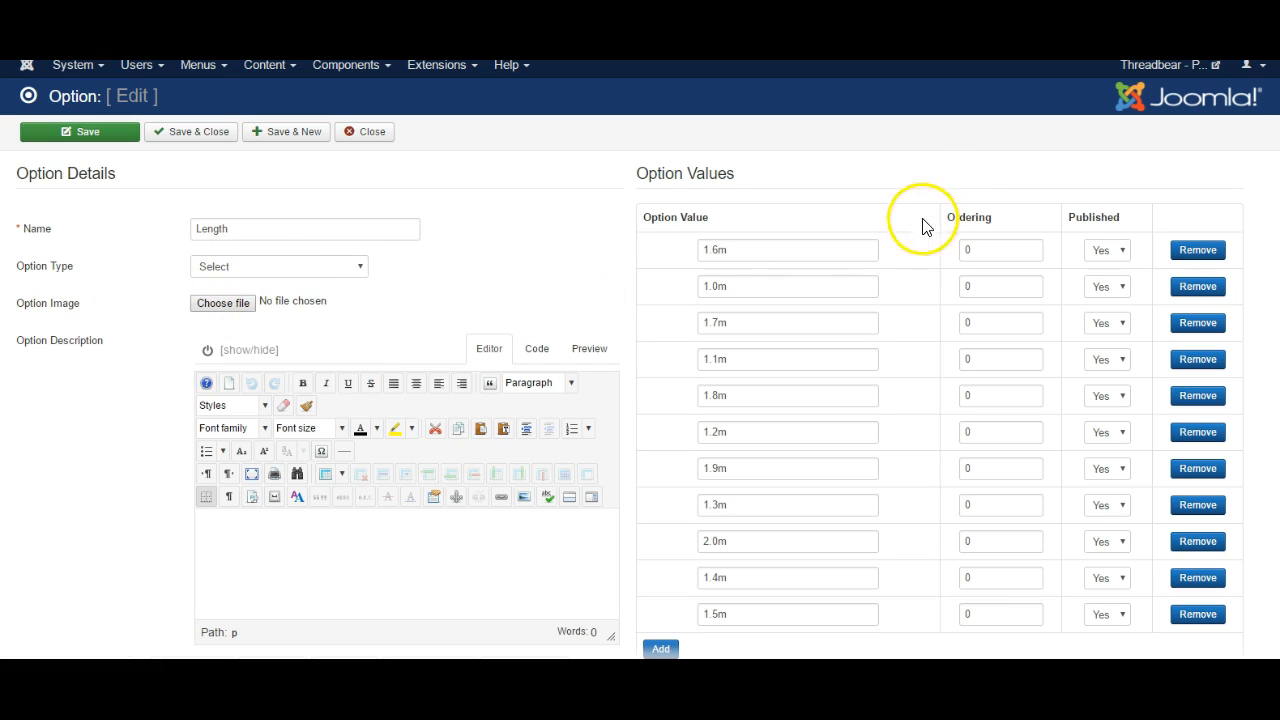
- Add a new 2.1m option value to Length and save the option with Save & Close
scroll(down, 3)
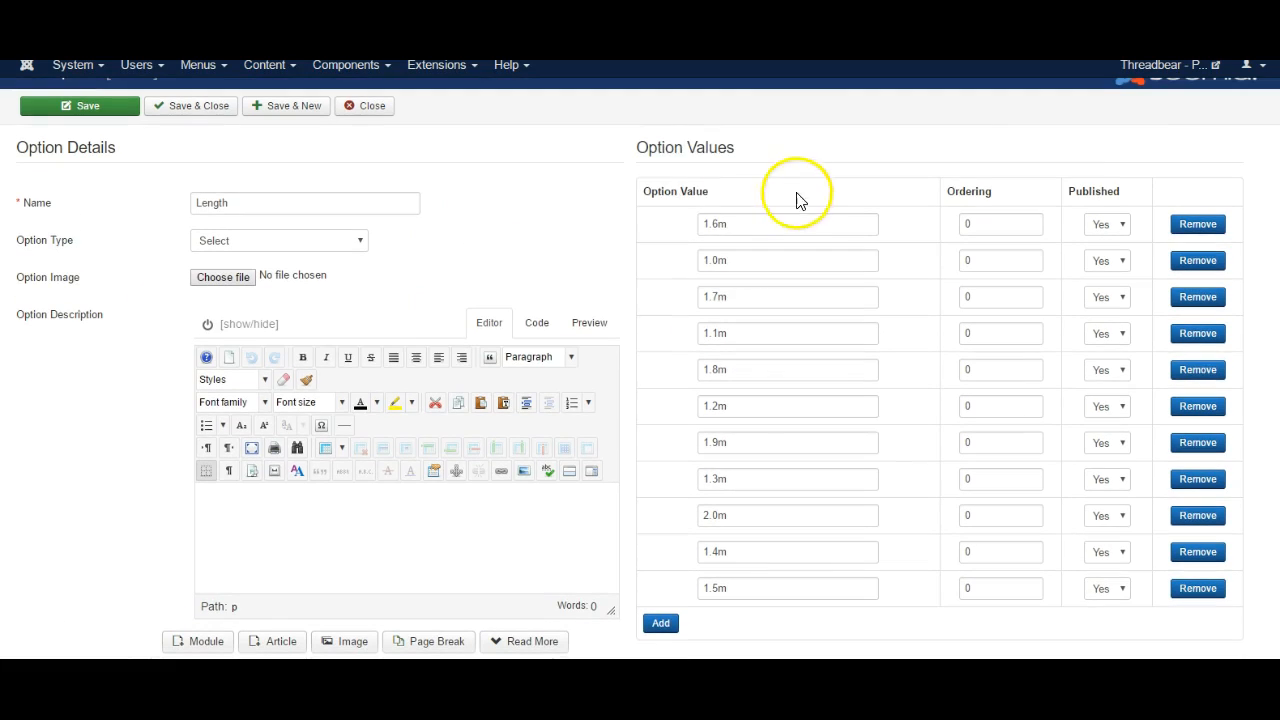
mouse_move(764, 324)
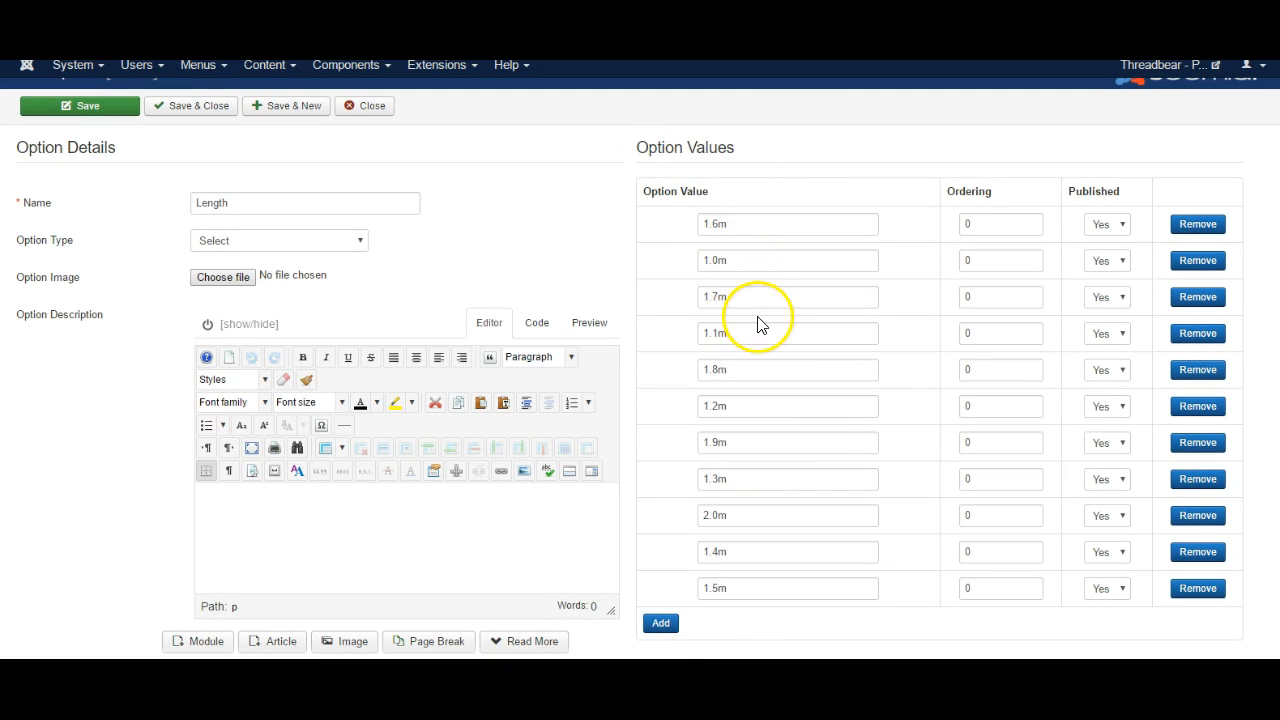
mouse_move(710, 396)
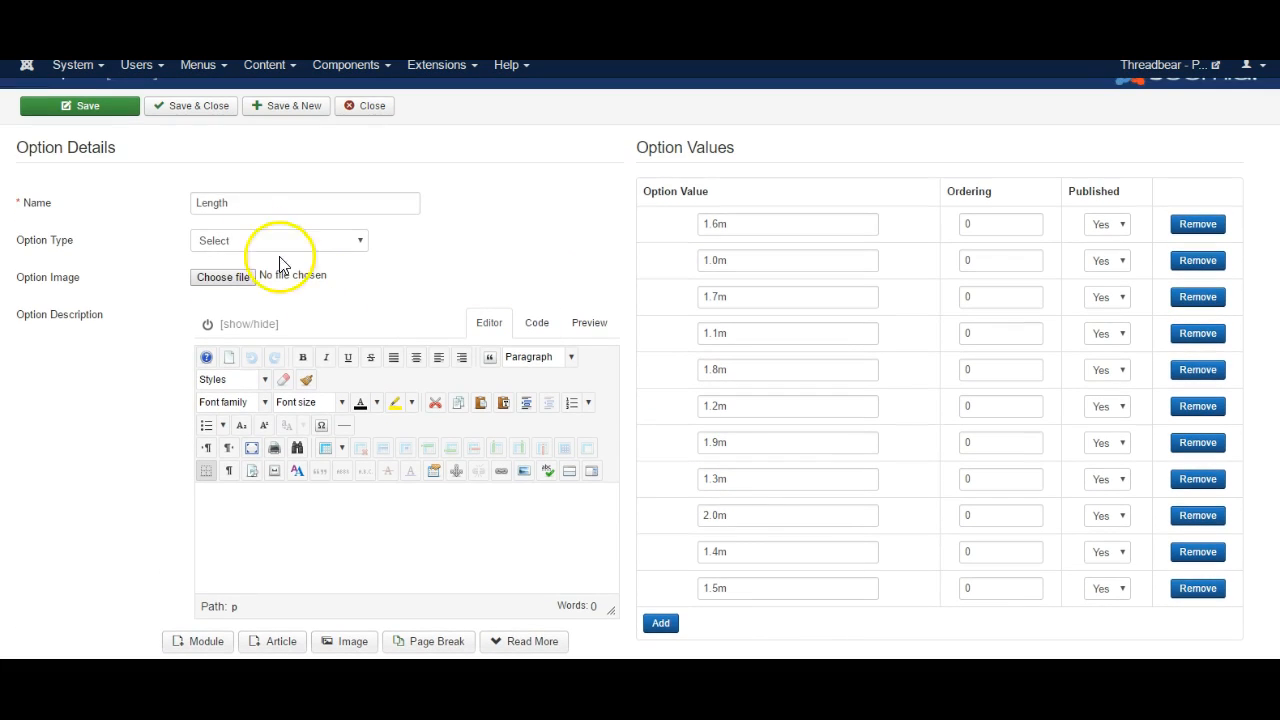
mouse_move(190, 222)
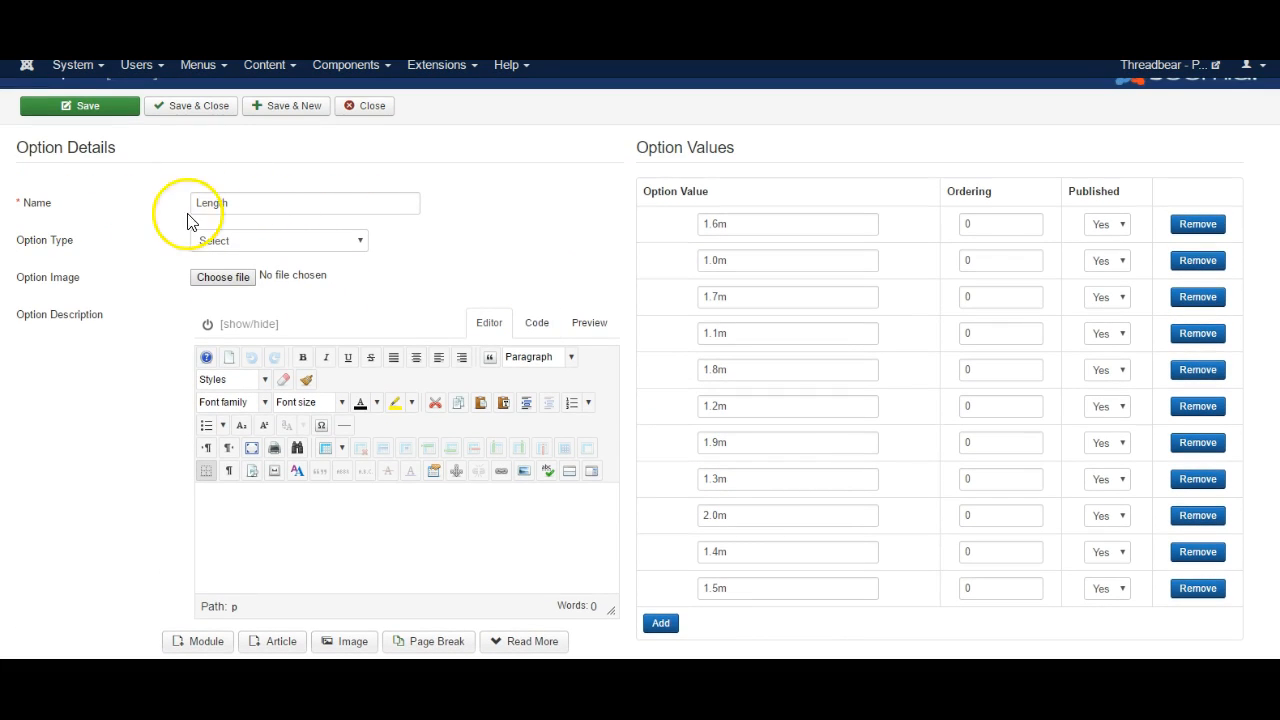
mouse_move(44, 202)
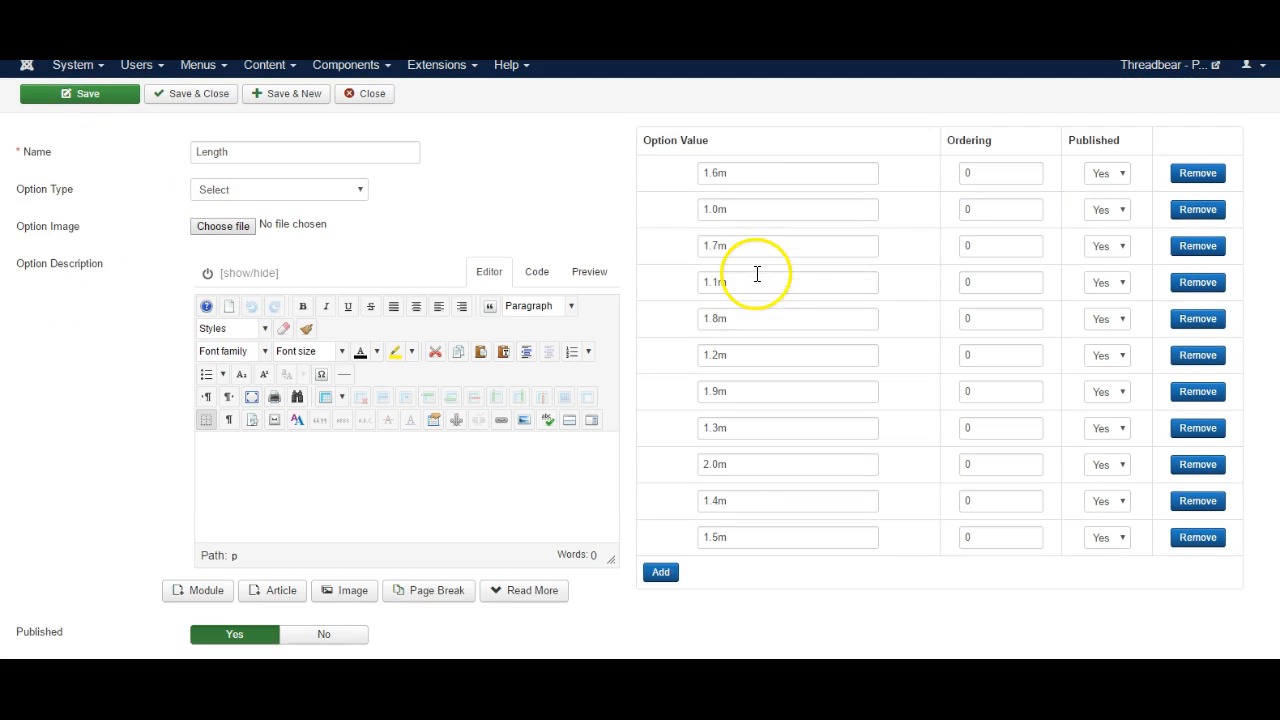
scroll(down, 3)
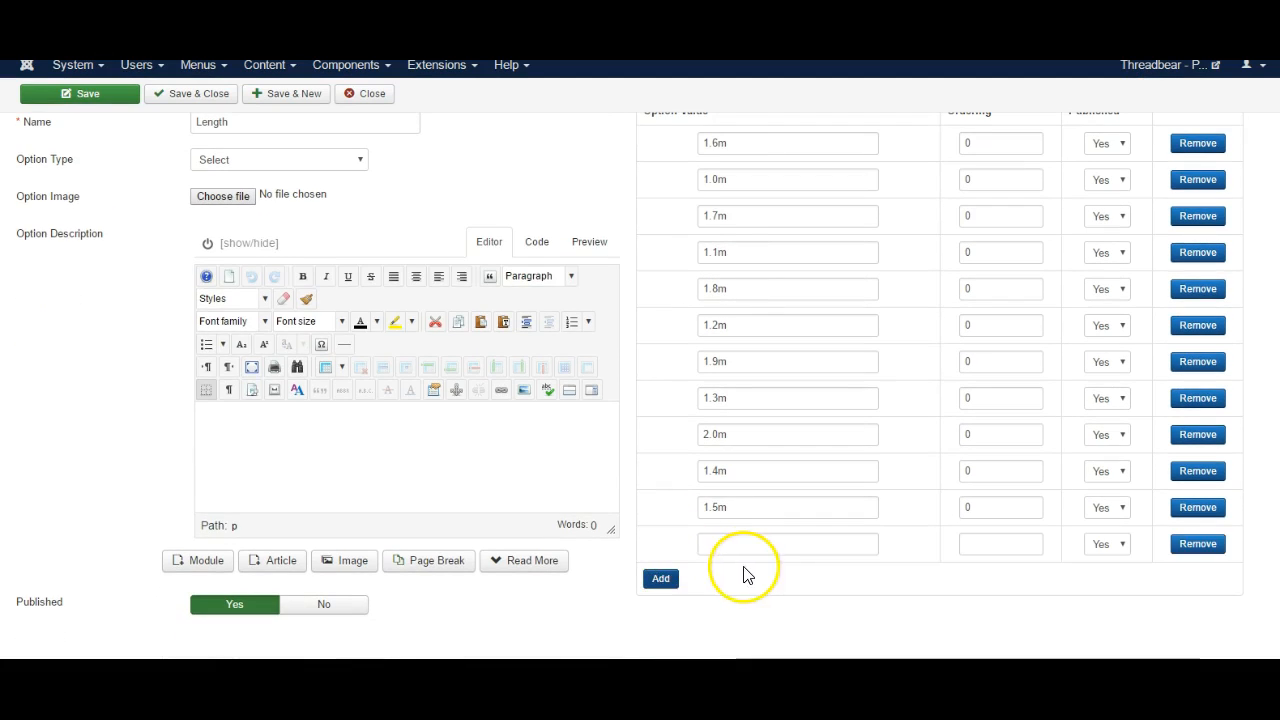
text(2.1m)
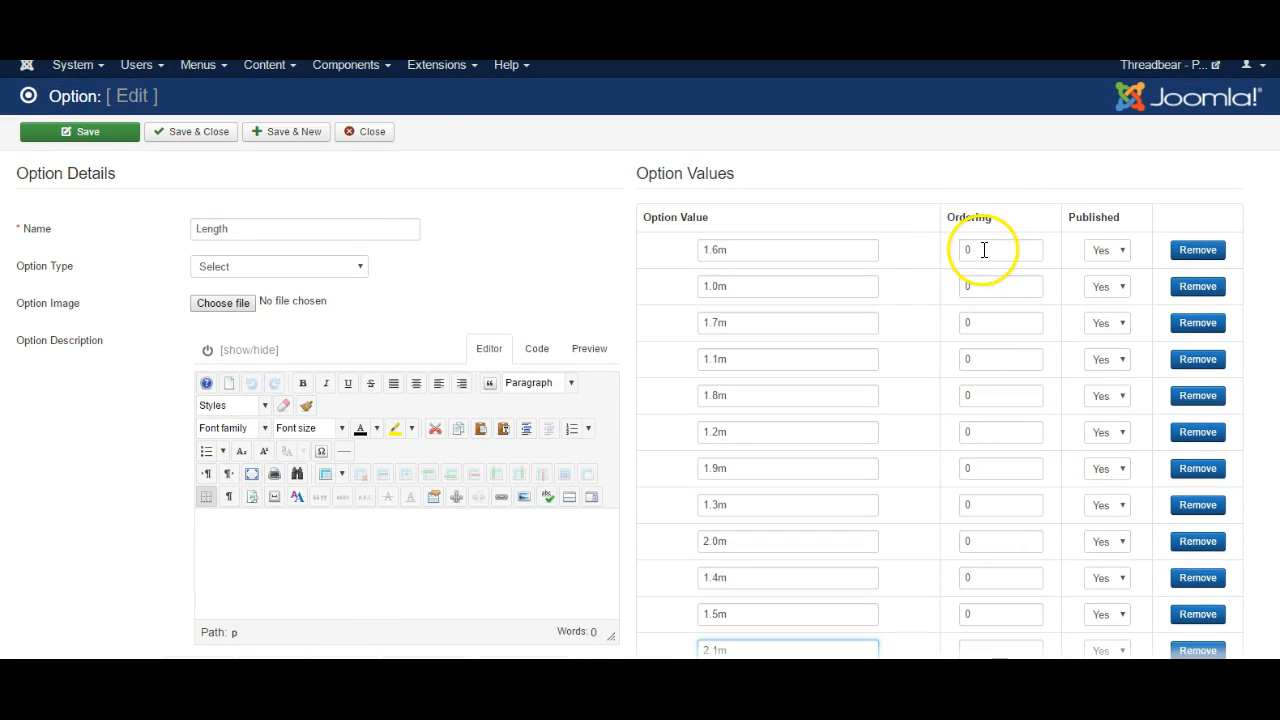
click(1000, 286)
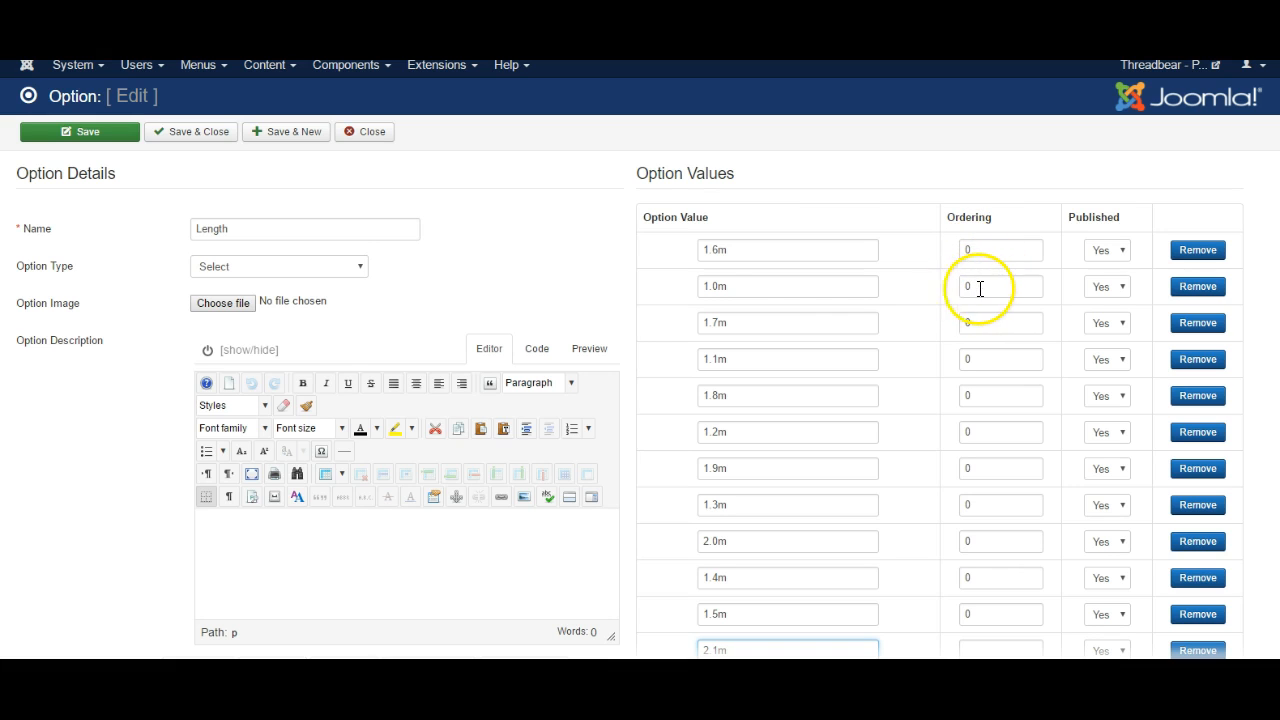
mouse_move(984, 396)
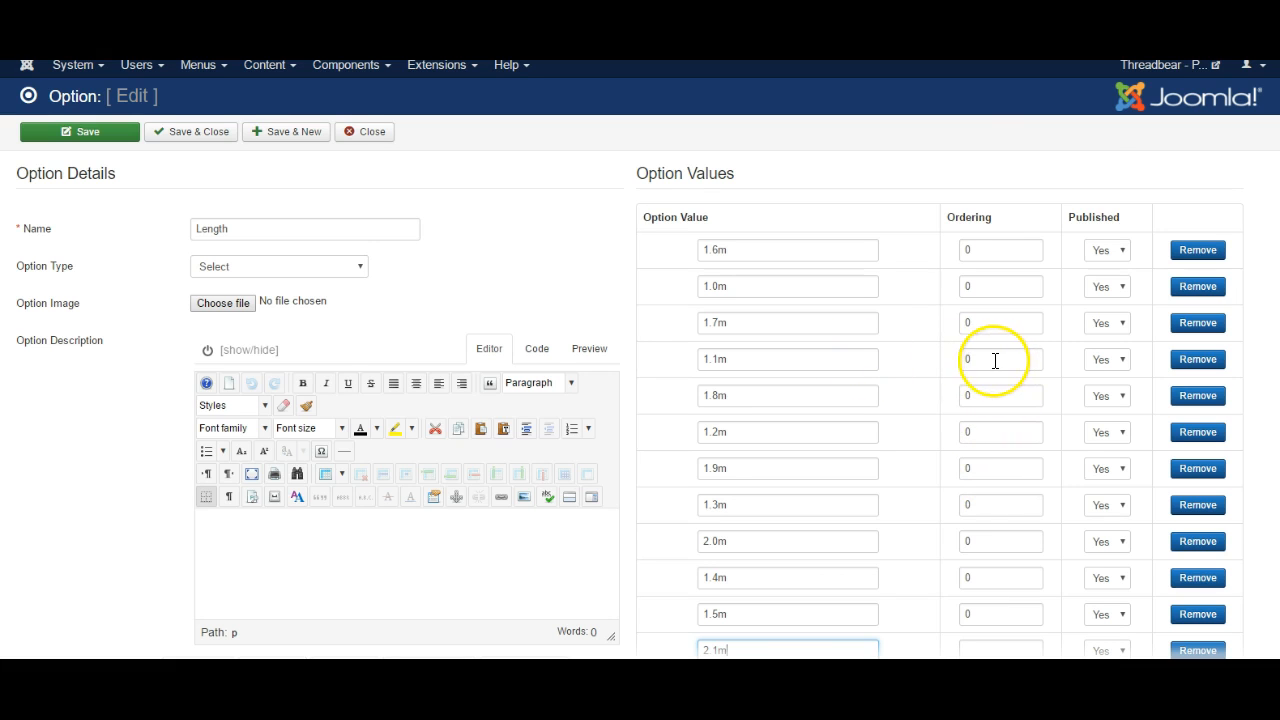
scroll(down, 3)
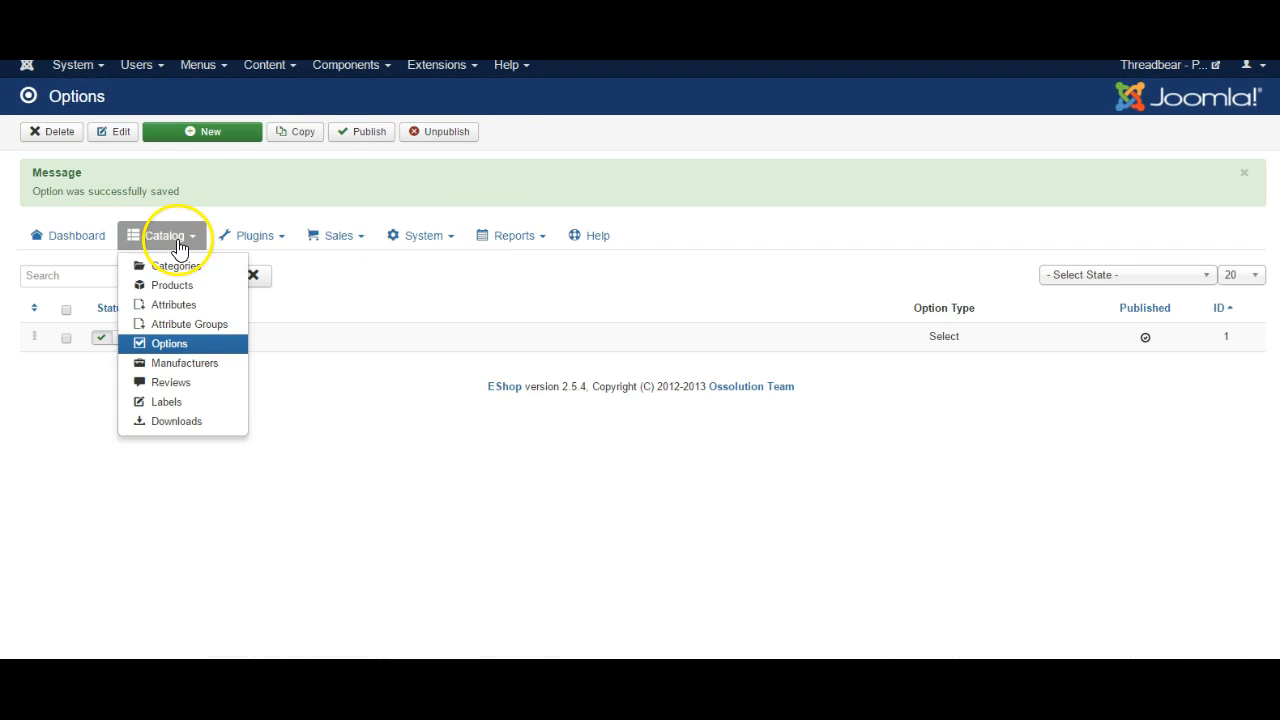
- From Catalog > Products, edit Hopes Journey 31536-12 and show its option assignments
click(172, 284)
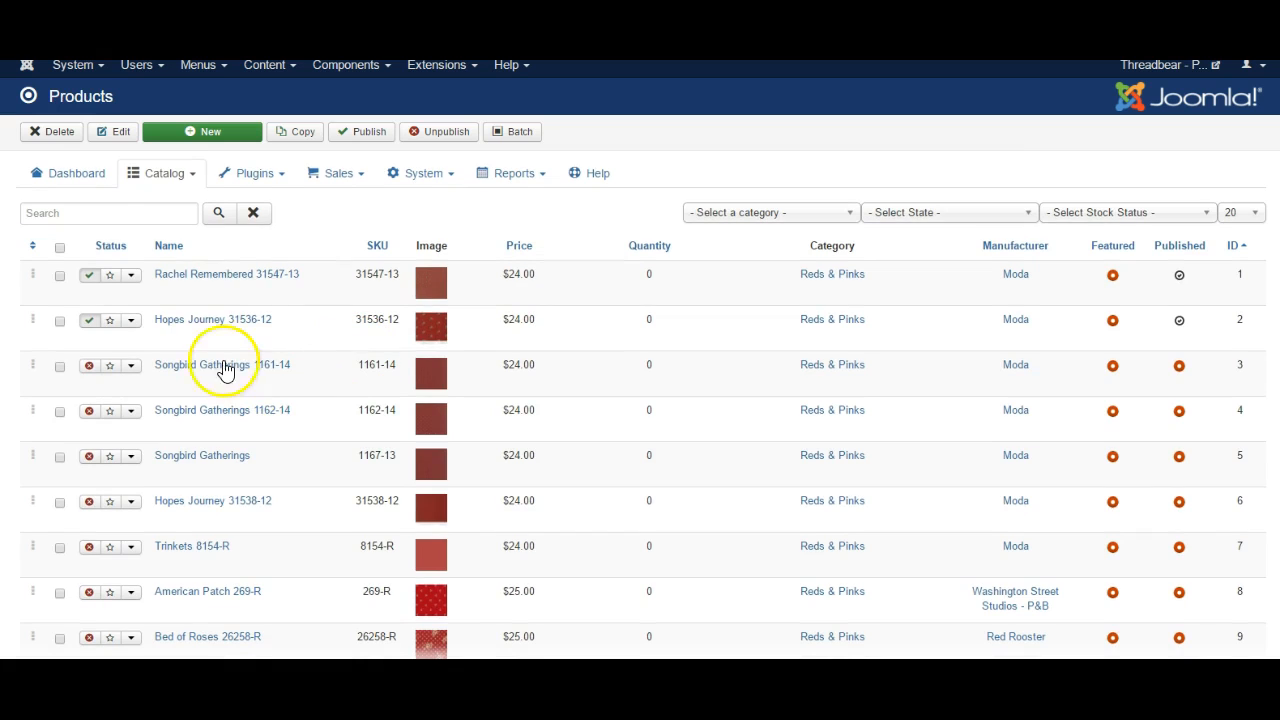
click(224, 274)
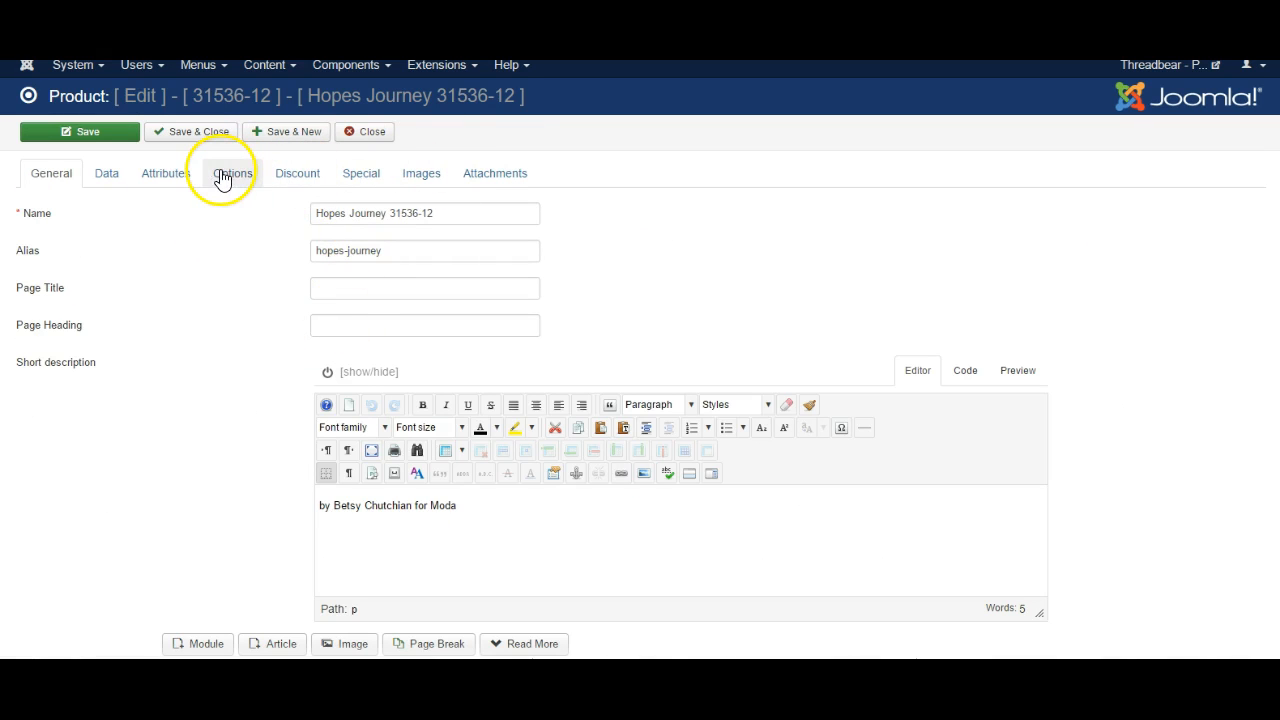
click(224, 172)
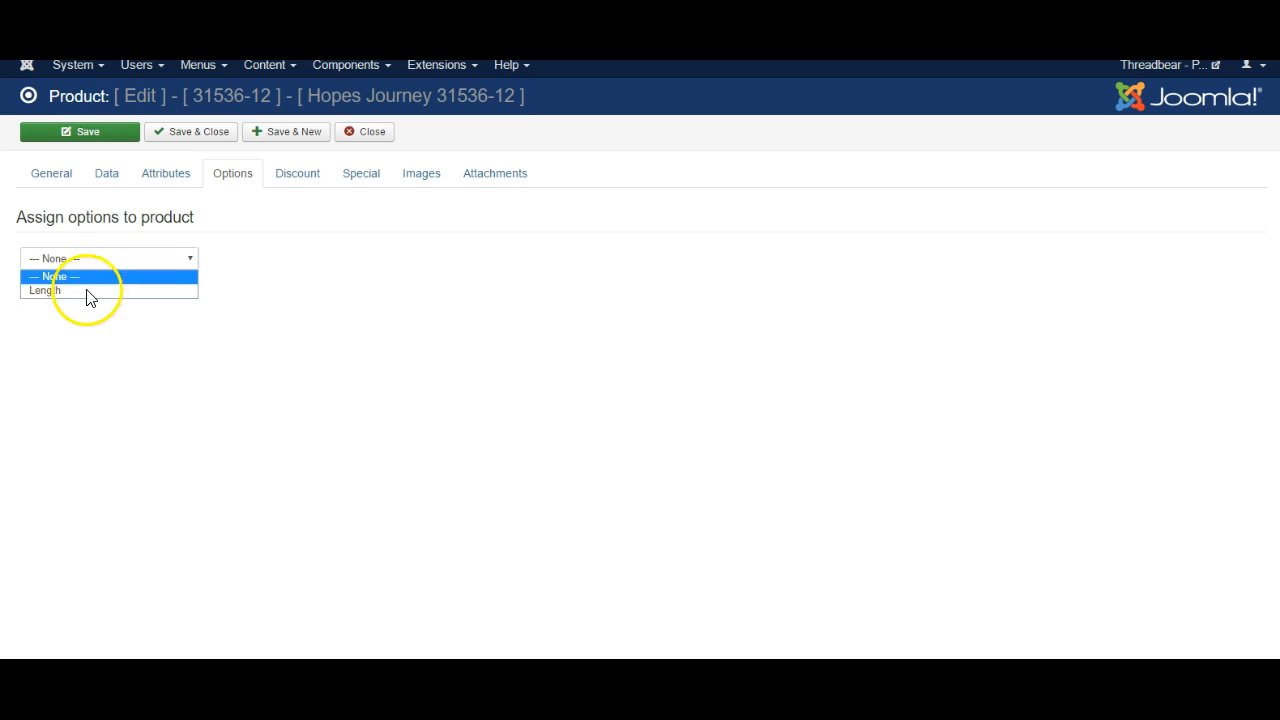
- Assign Length to the product with 1.0m priced +1 and a 2.0m row priced +10
click(44, 290)
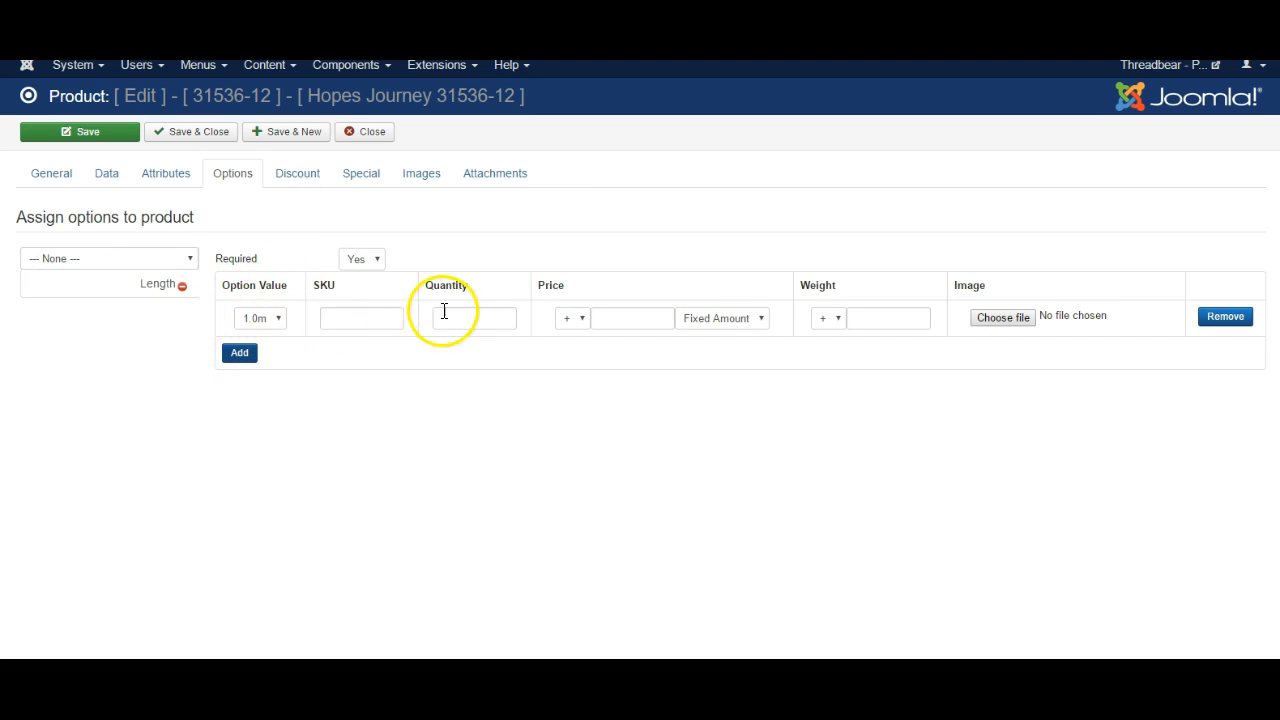
click(632, 318)
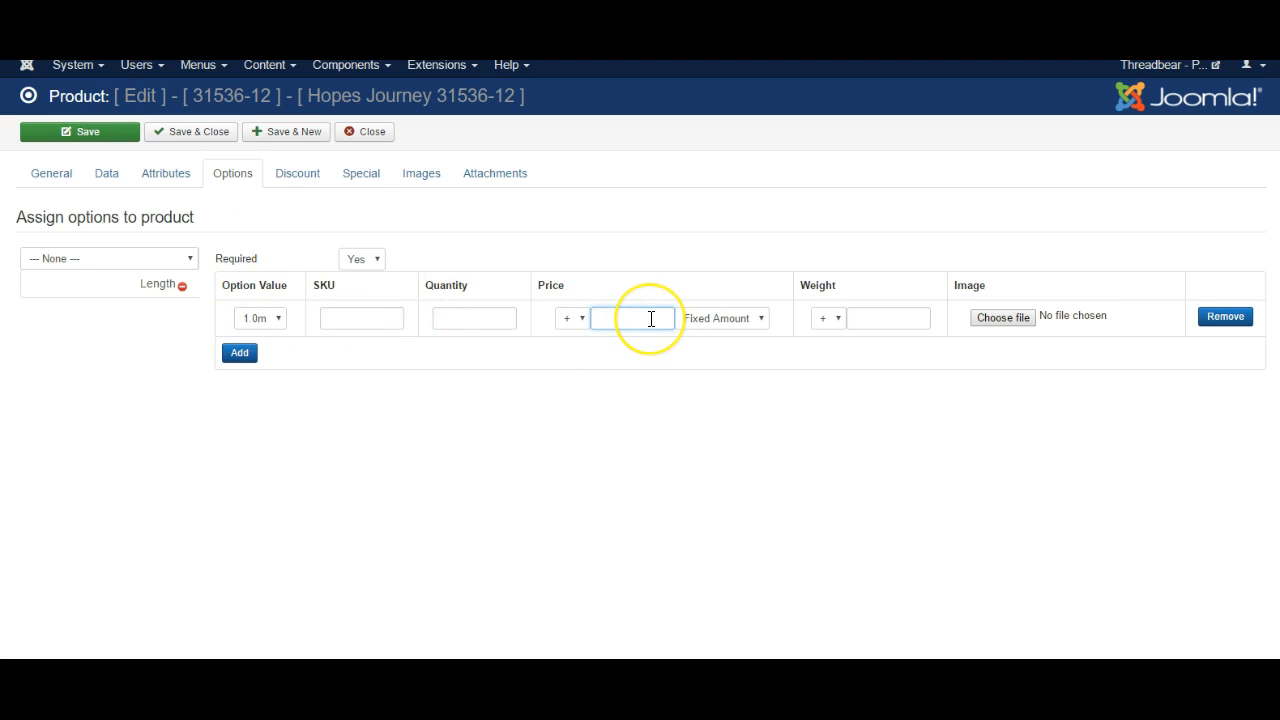
text(1)
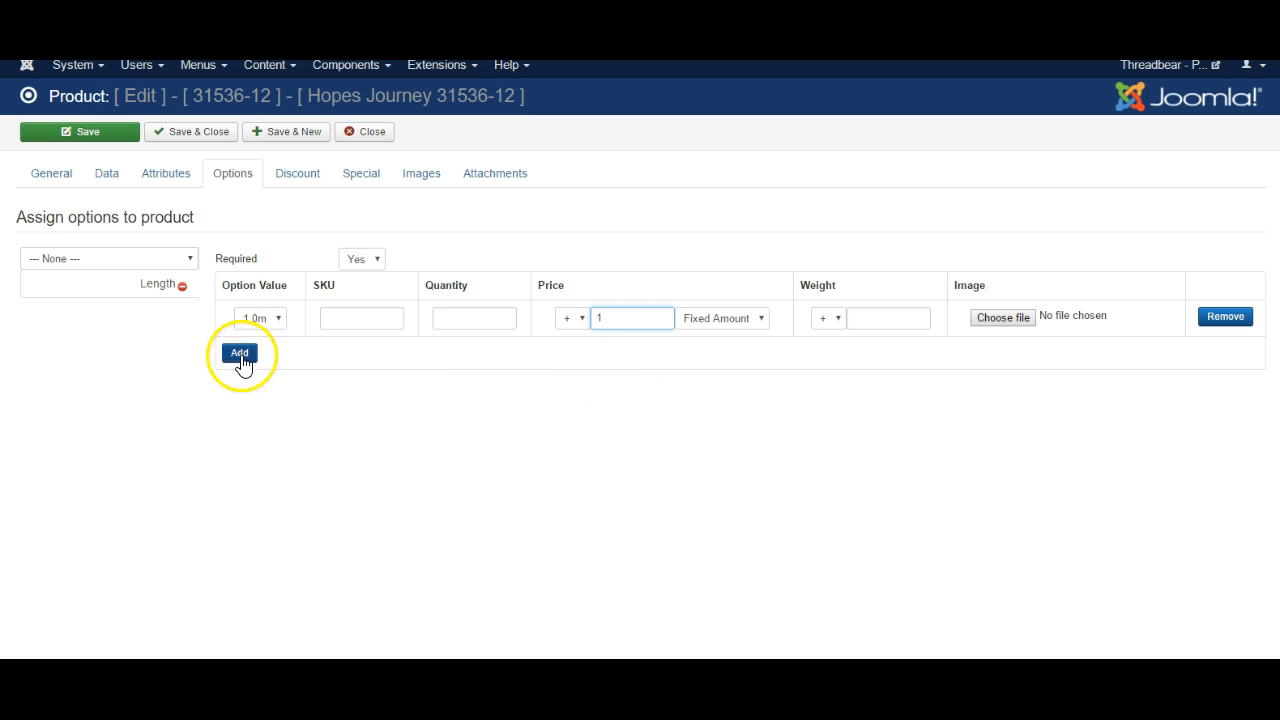
click(240, 352)
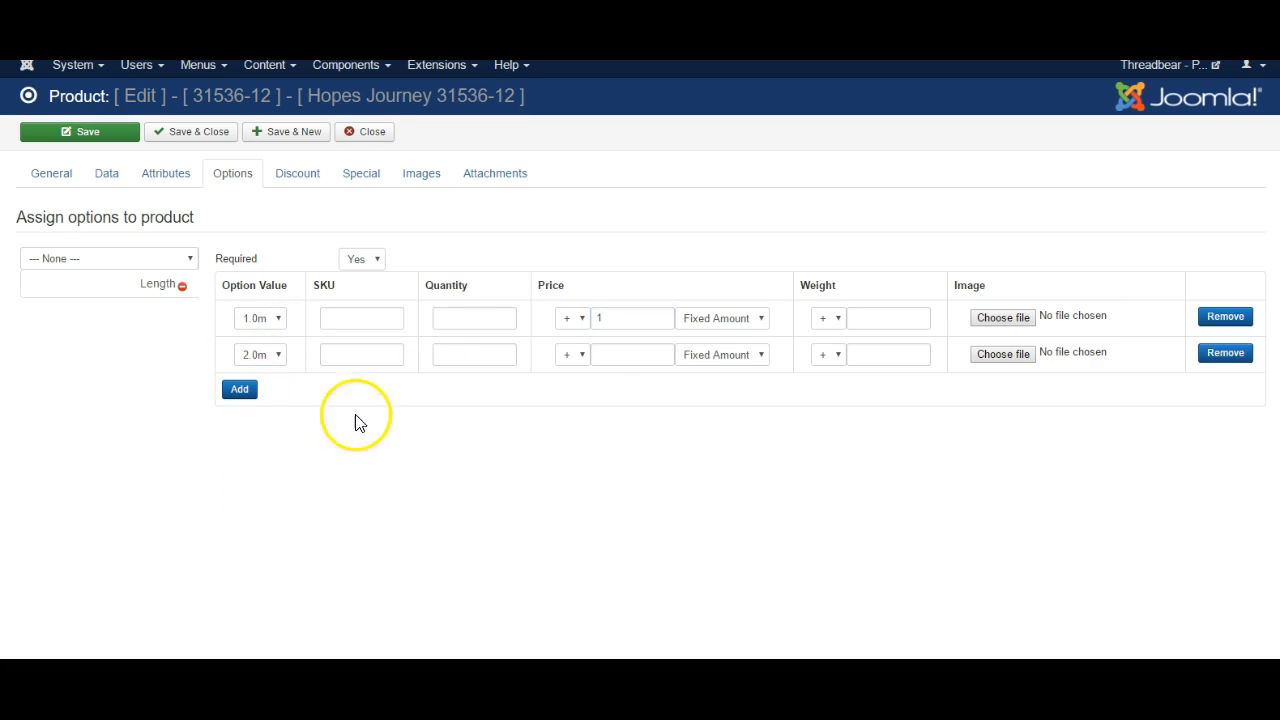
click(632, 354)
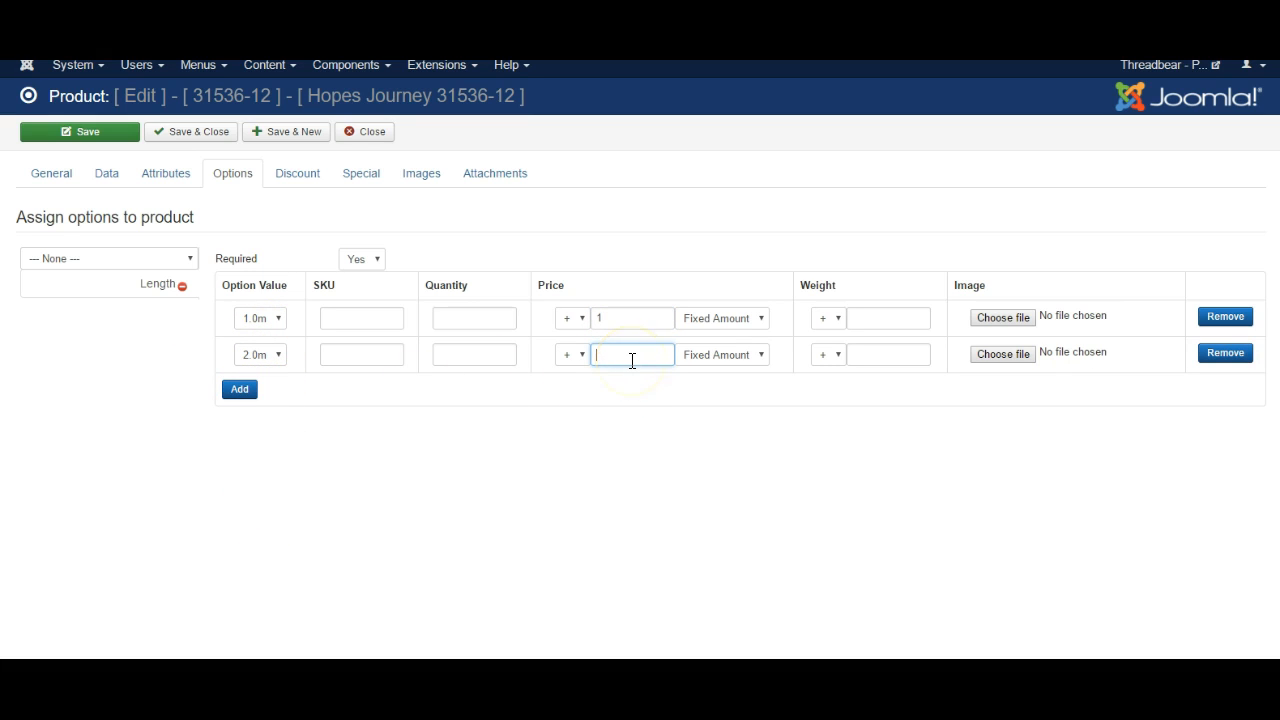
text(10)
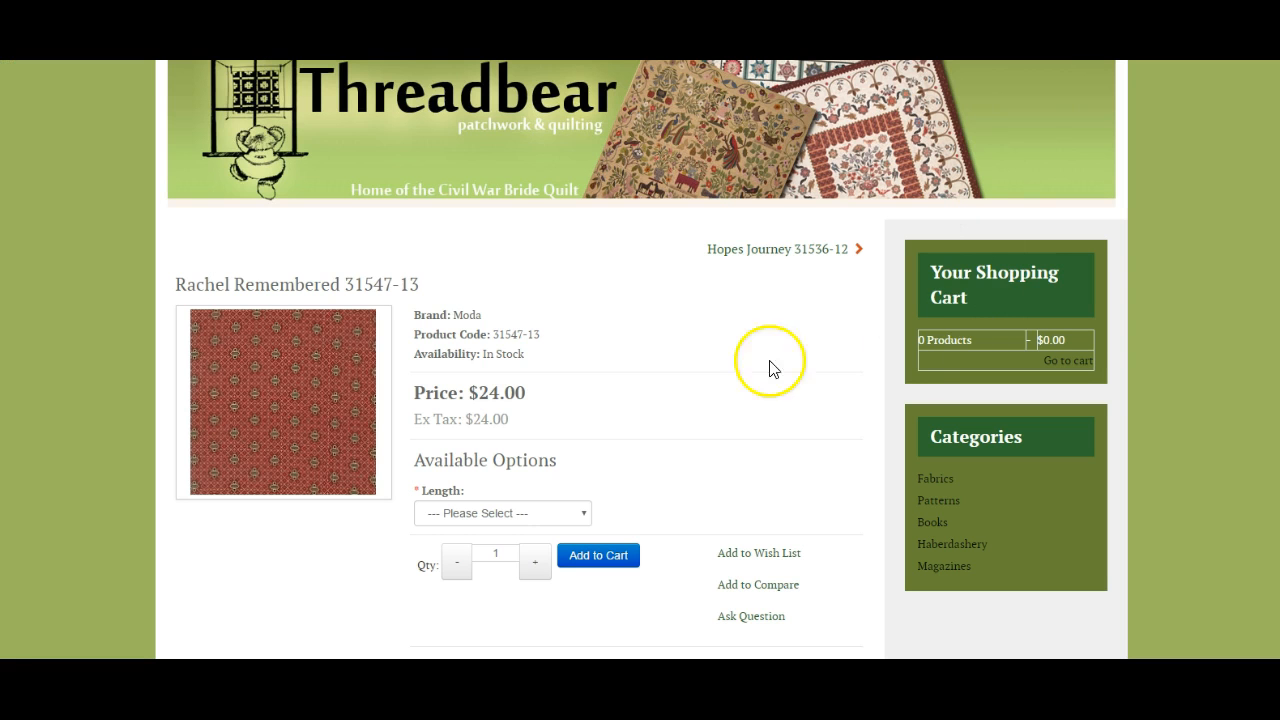
mouse_move(328, 274)
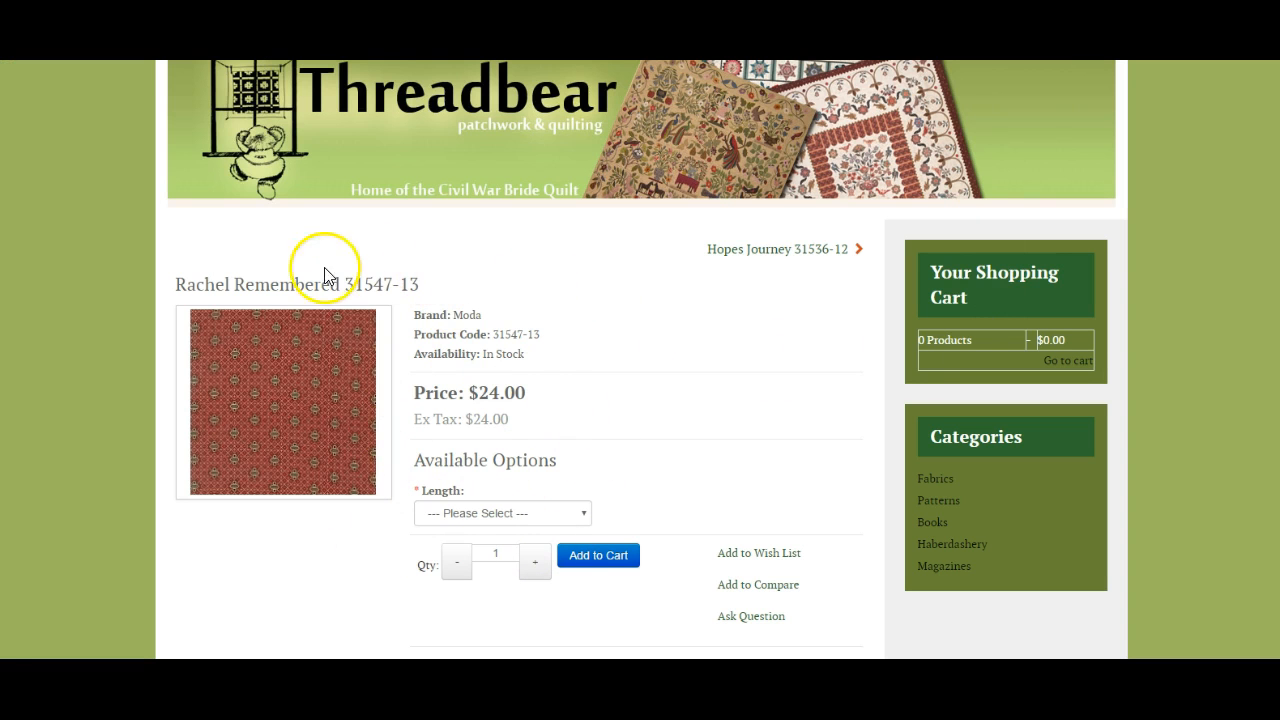
mouse_move(448, 496)
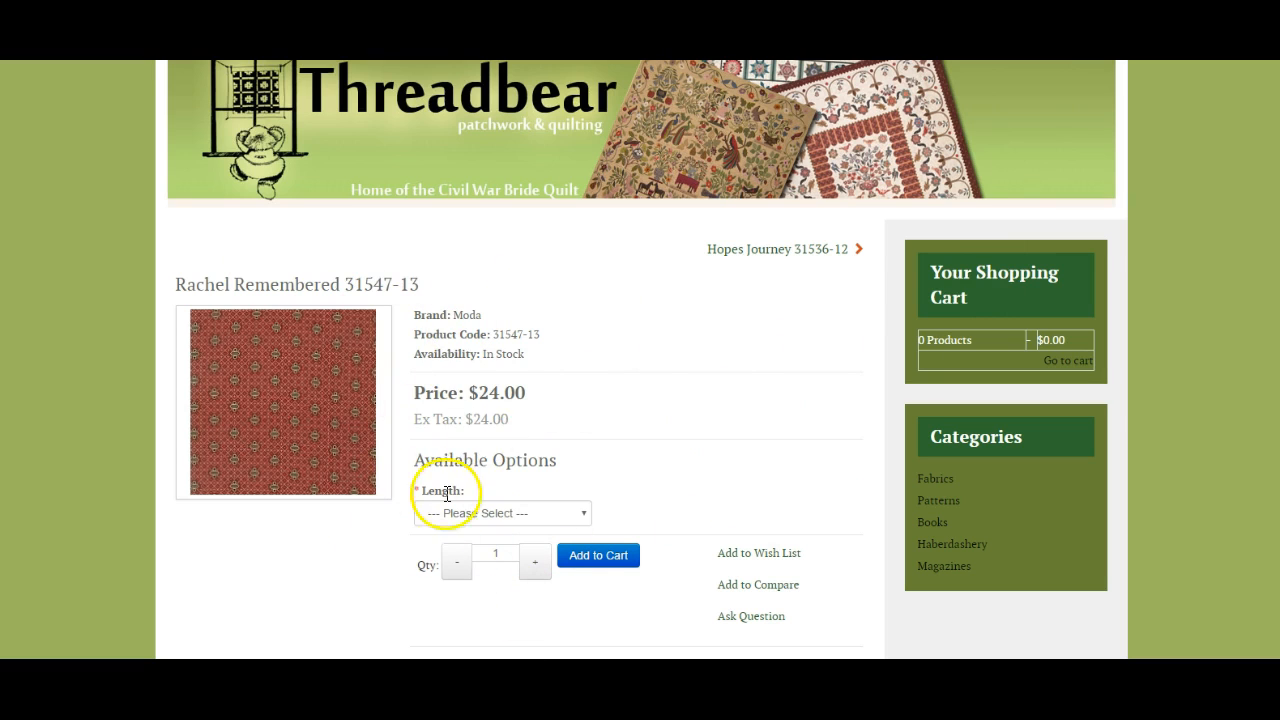
- Expand the Length dropdown on Rachel Remembered, listing metre values from 1.0m upward
click(502, 512)
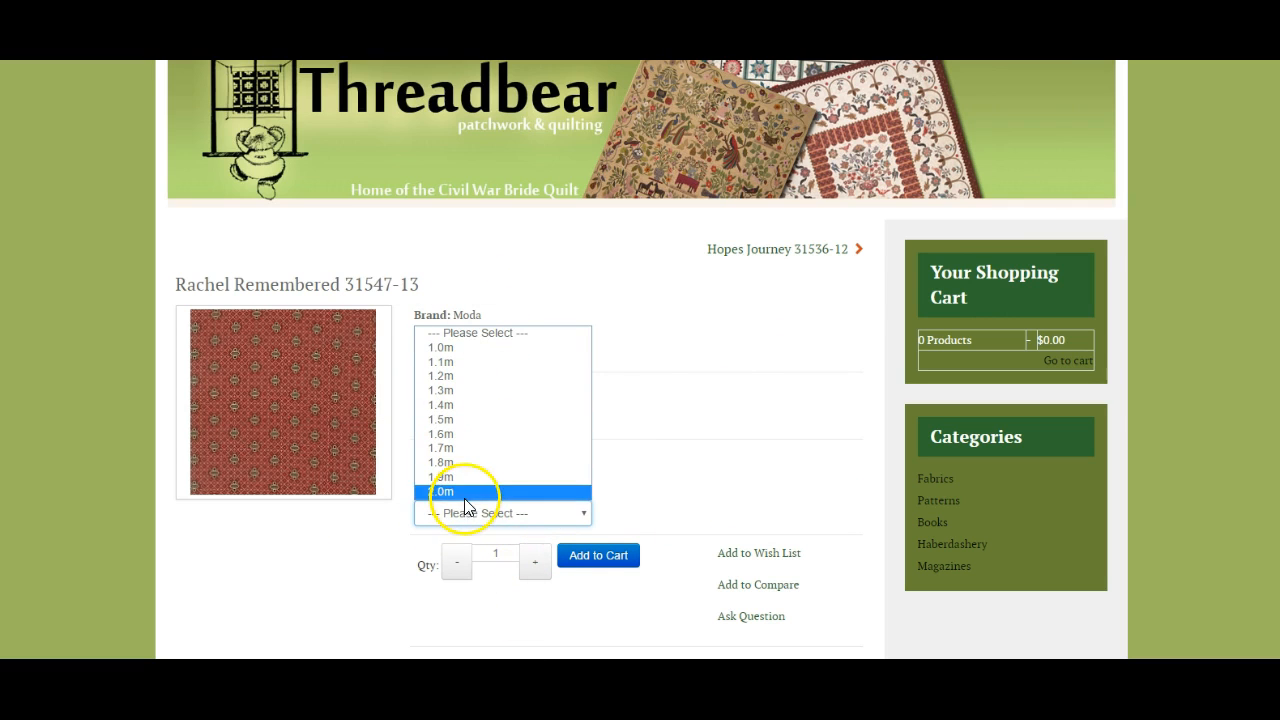